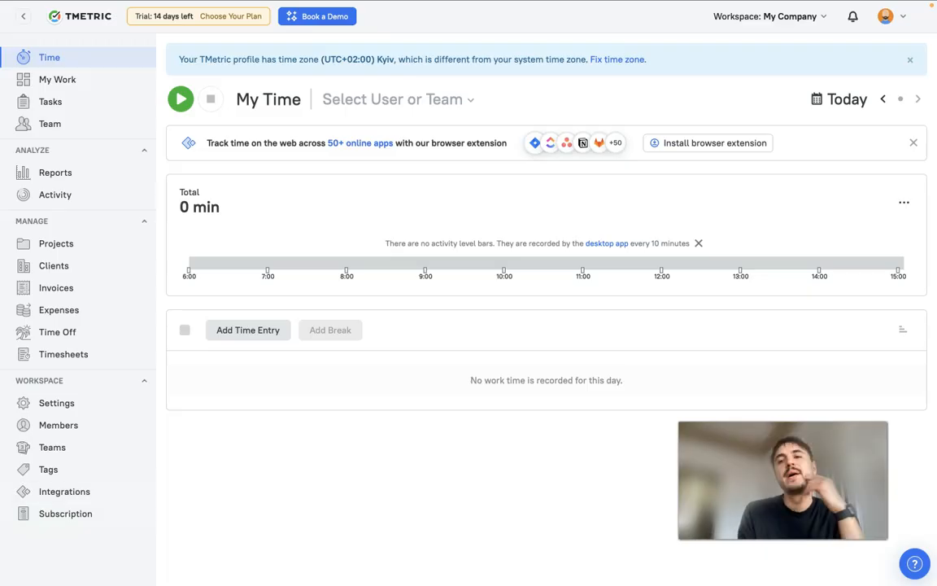
mouse_move(239, 392)
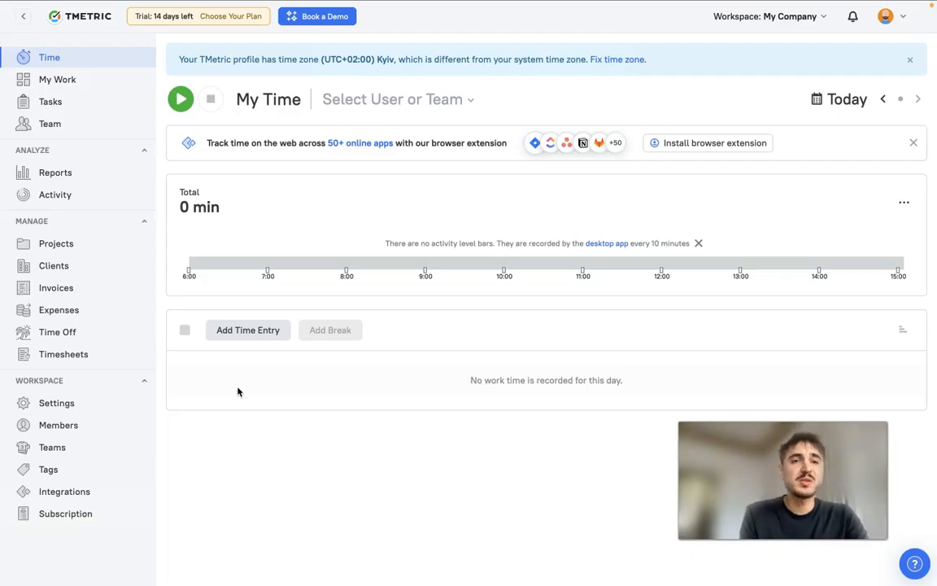
mouse_move(273, 292)
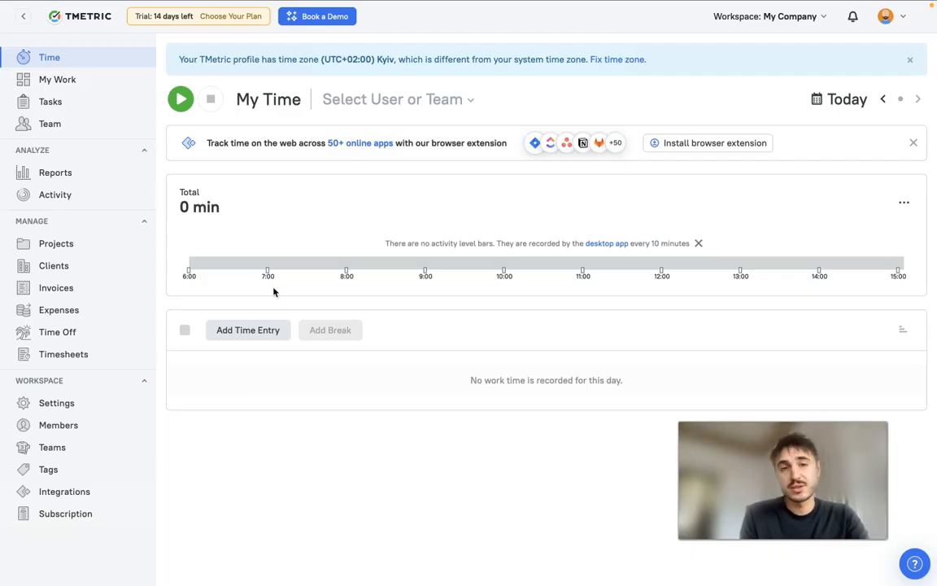
mouse_move(345, 238)
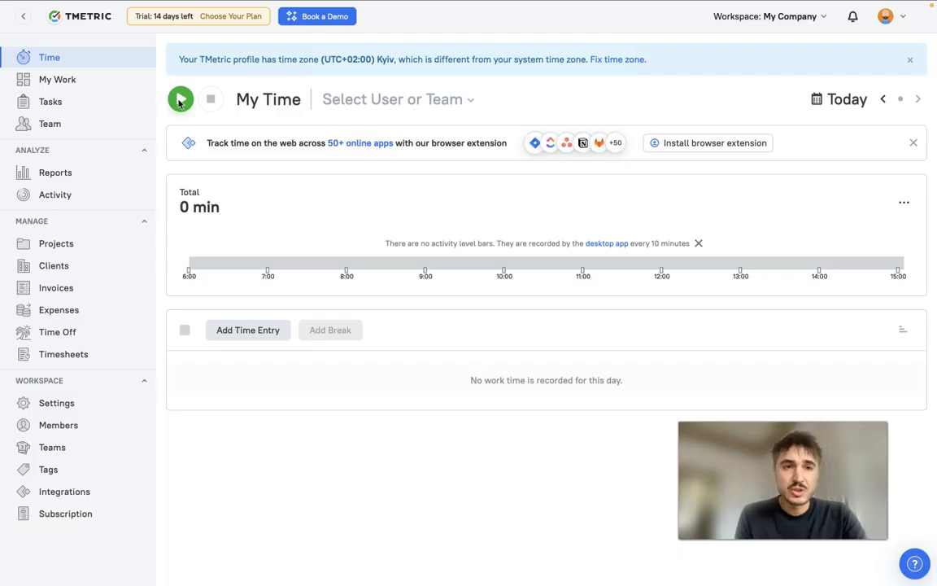
Step: Start and stop the timer, then open Tasks and dismiss the Tasks Summary popup
left_click(179, 98)
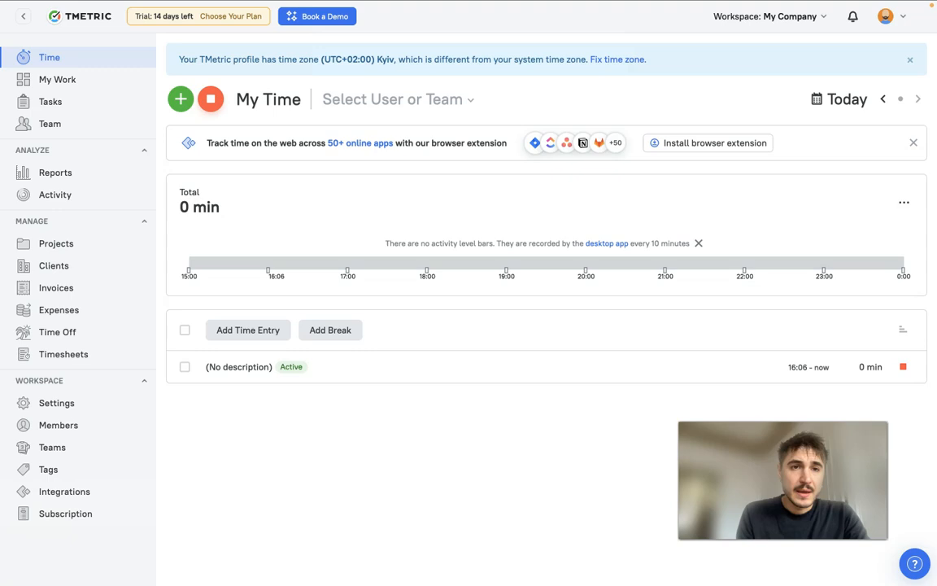
mouse_move(210, 99)
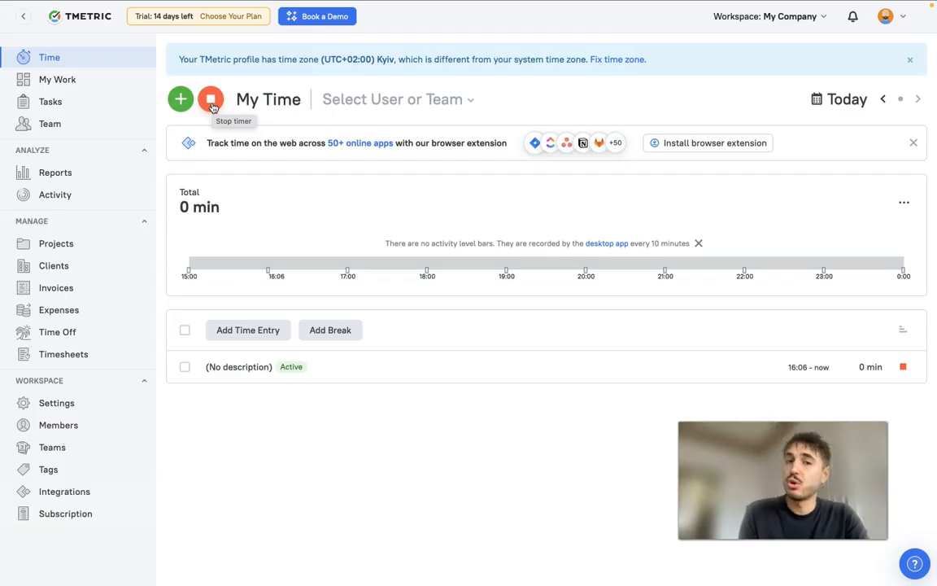
left_click(211, 98)
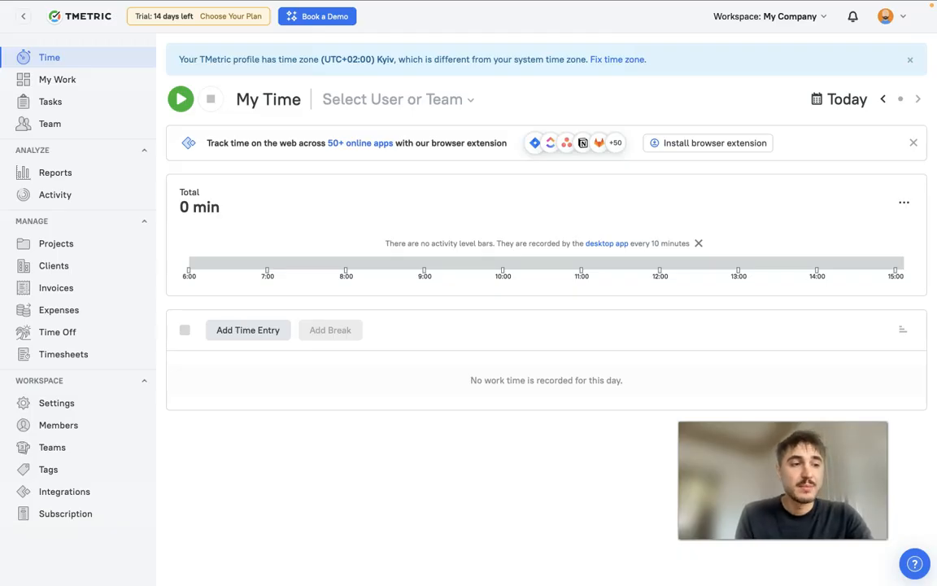
left_click(50, 101)
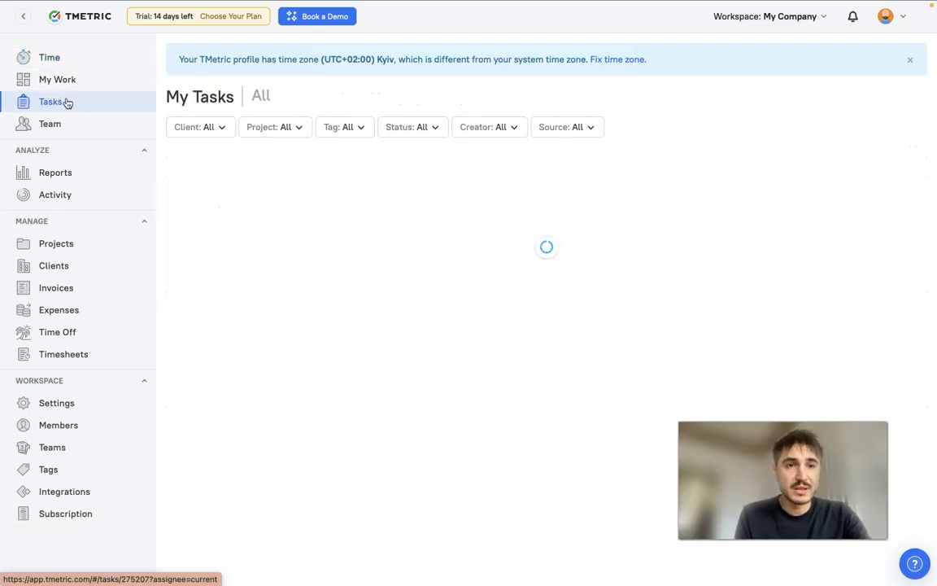
left_click(50, 101)
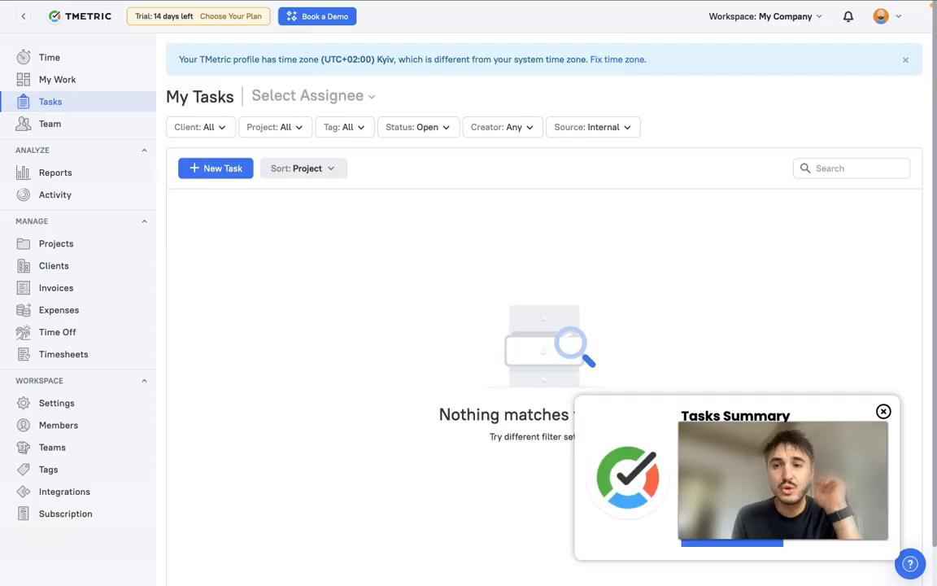
left_click(883, 412)
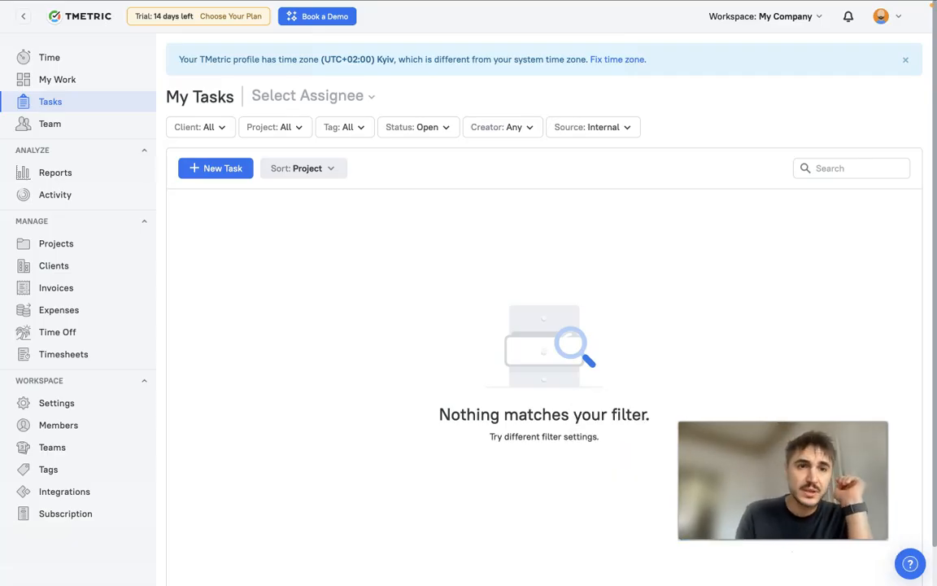
Step: Create a new task named 'Name' under No project
left_click(216, 168)
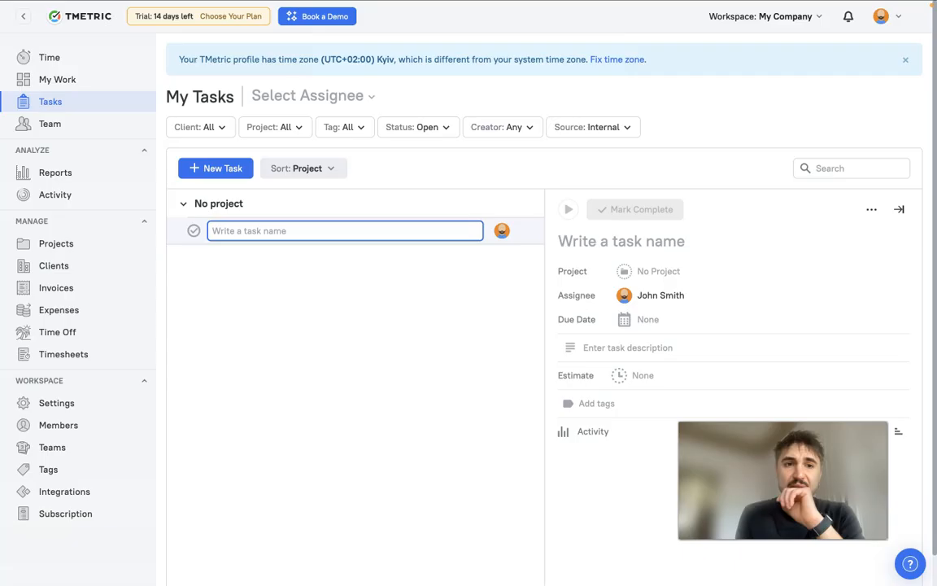
type("Name")
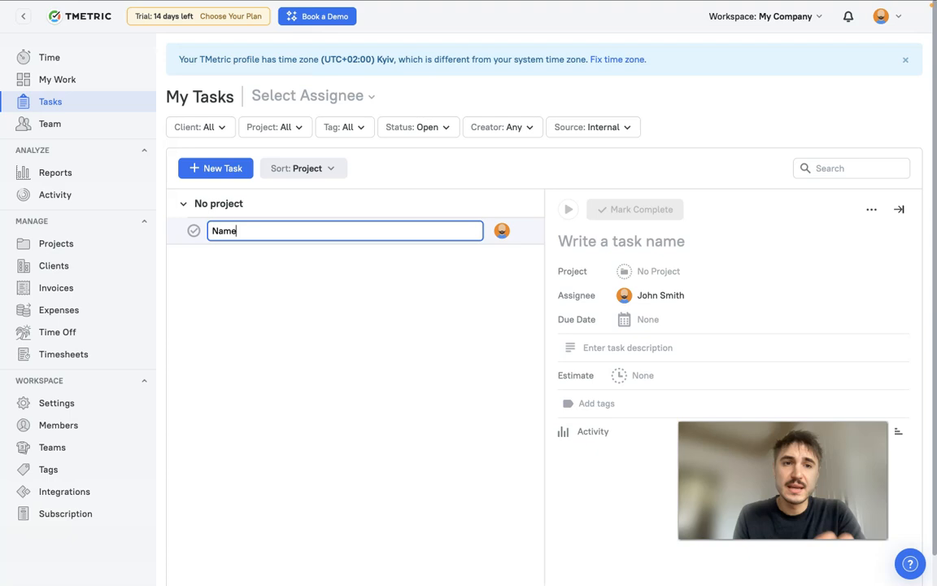
mouse_move(134, 116)
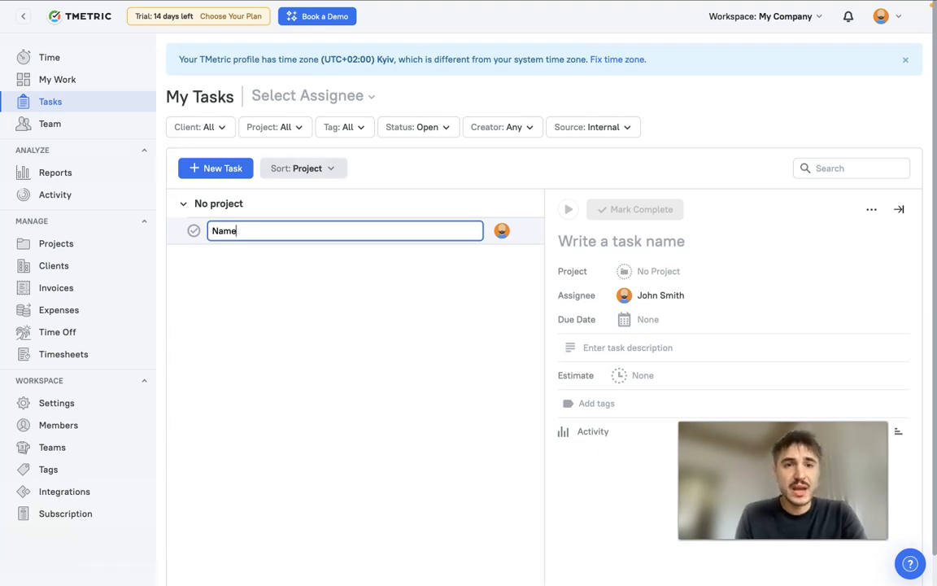
left_click(303, 168)
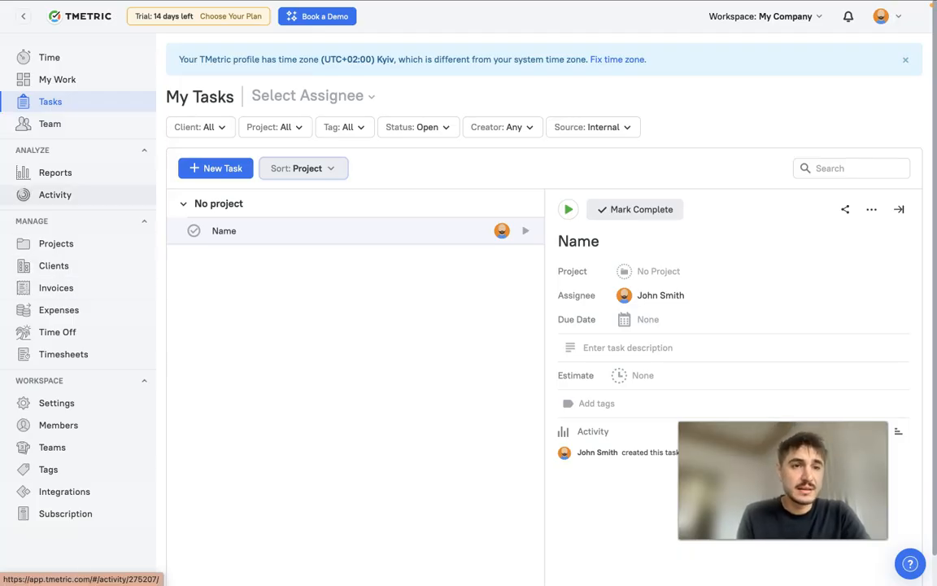
mouse_move(54, 173)
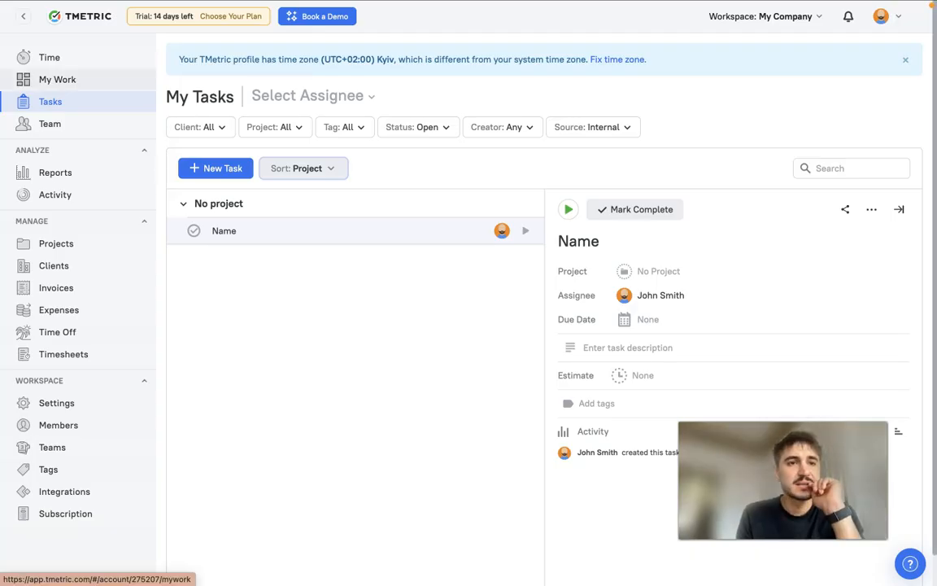
Step: Visit My Work and Tasks, then show the Team overview with everyone idle today
left_click(57, 79)
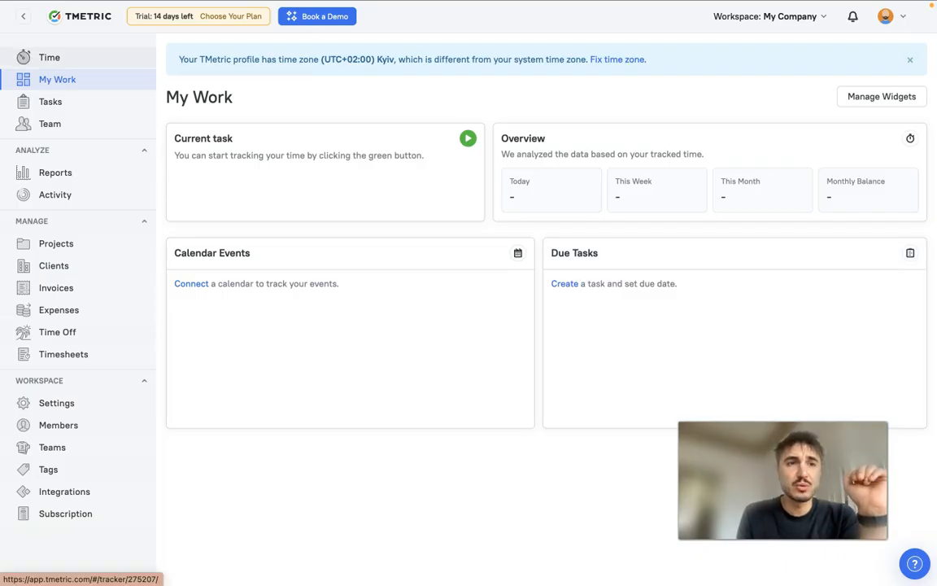
left_click(51, 100)
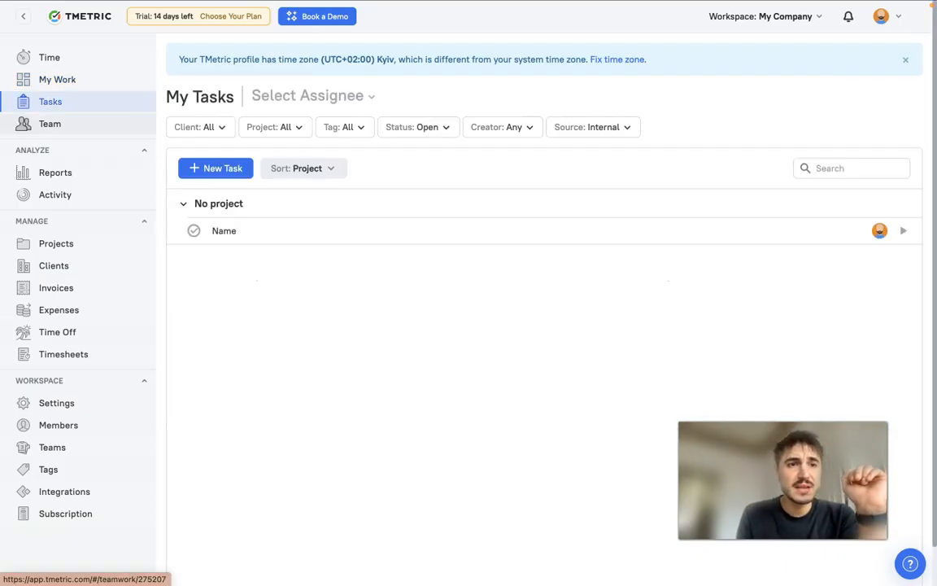
left_click(49, 124)
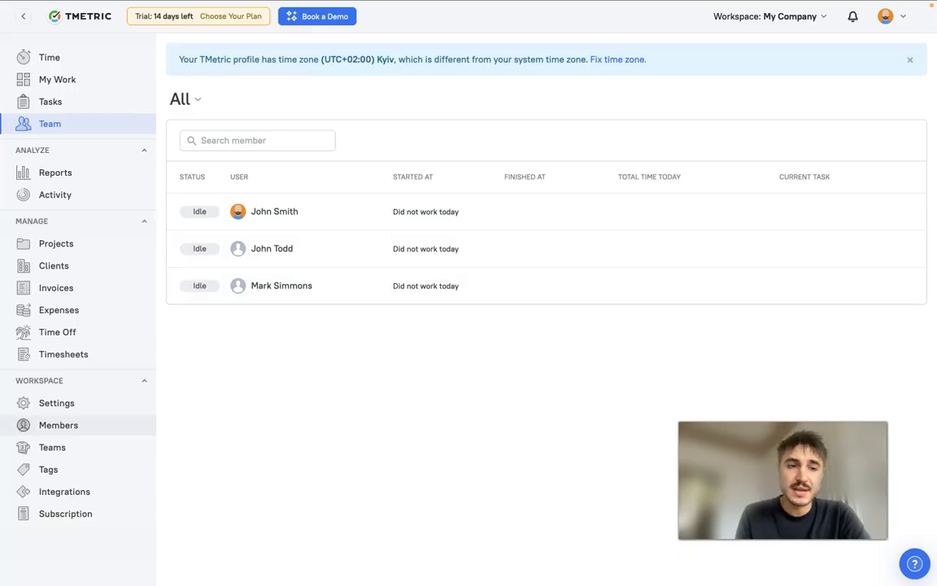
Step: View the three workspace members, dismiss the invite form, then show the empty Teams page
left_click(58, 424)
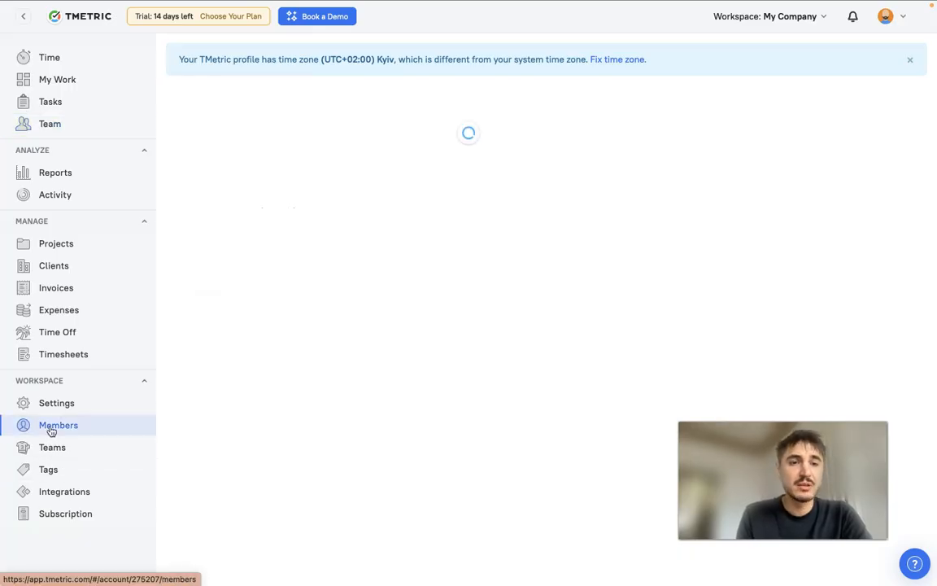
left_click(229, 137)
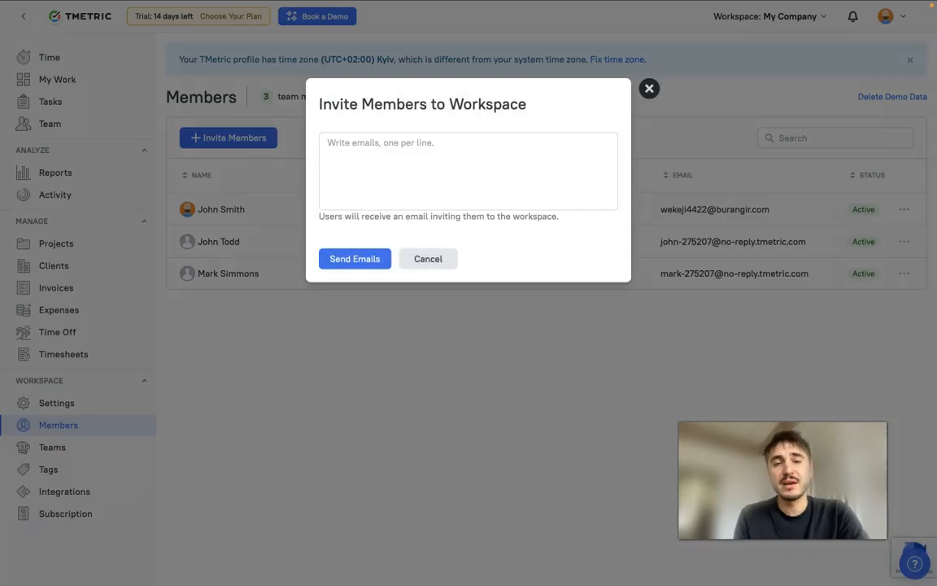
left_click(467, 170)
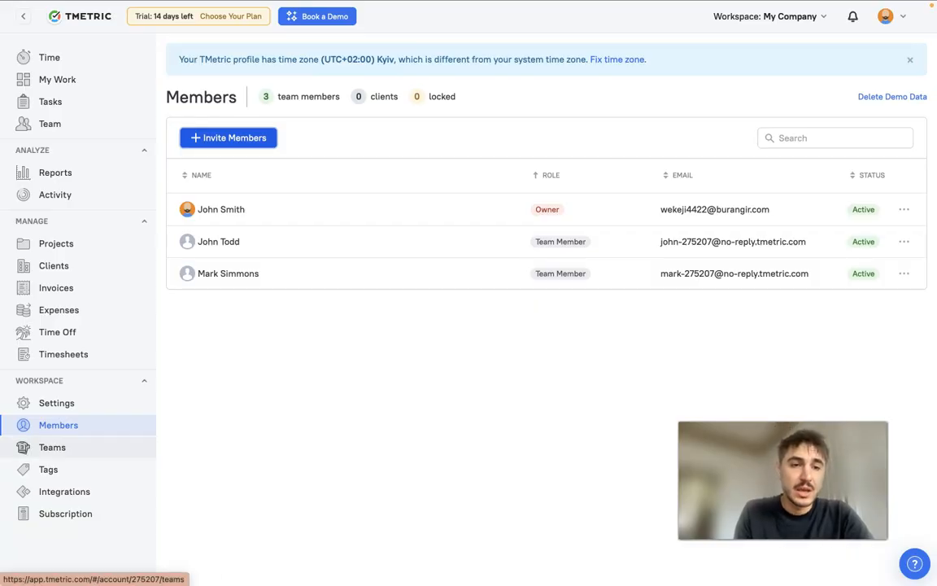
left_click(52, 446)
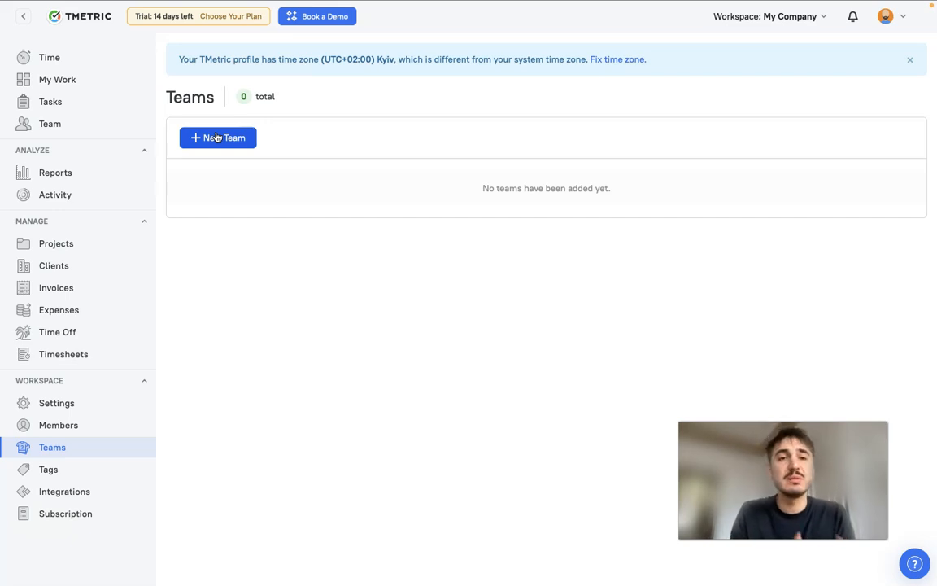
Step: Start a blank New Team form and focus its Name field
left_click(218, 138)
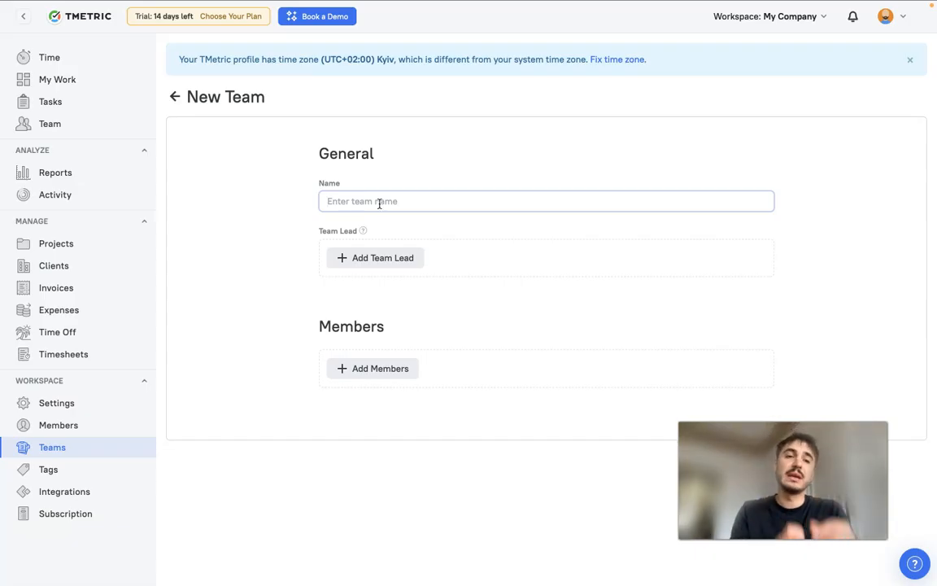
left_click(55, 171)
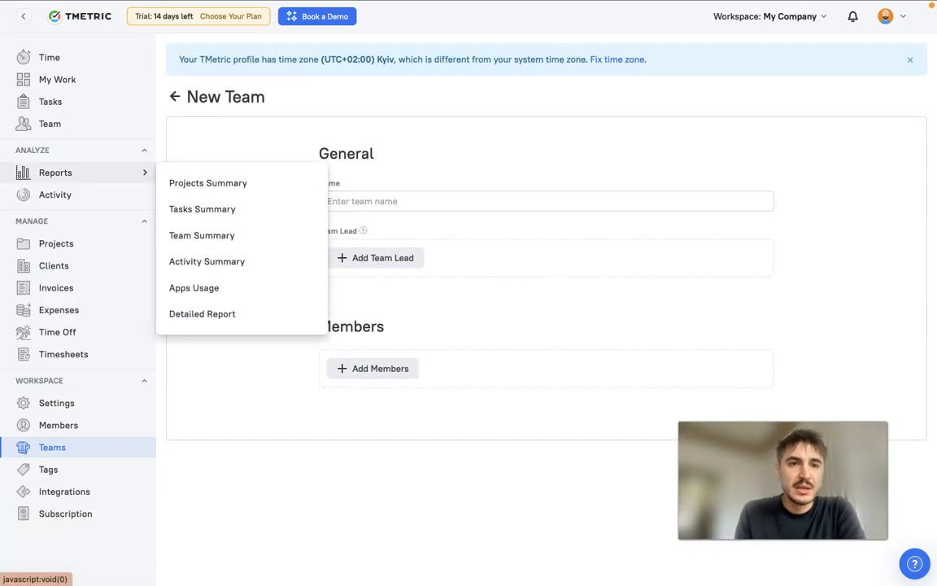
mouse_move(208, 182)
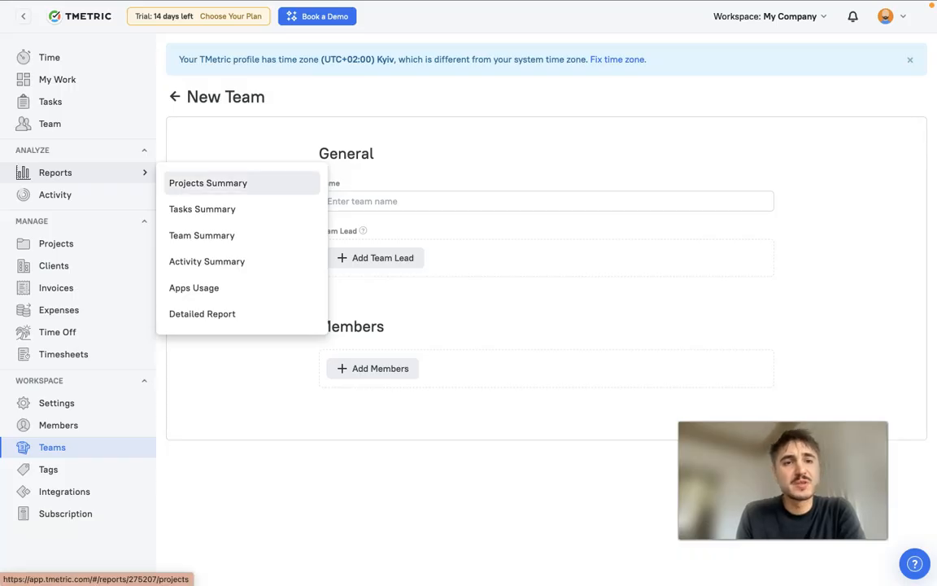
mouse_move(207, 261)
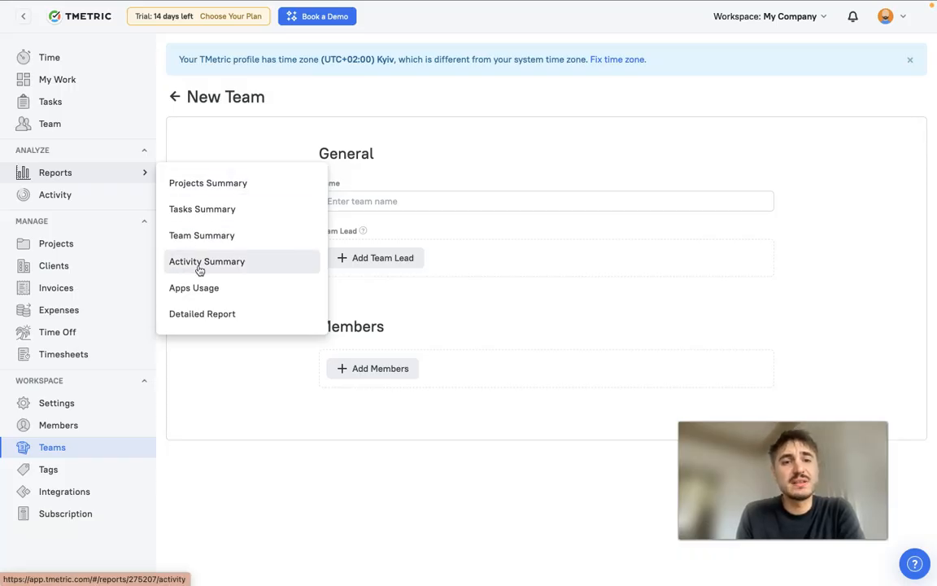
Step: View the Projects Summary report and Activity timeline, then the Invoices list
left_click(208, 182)
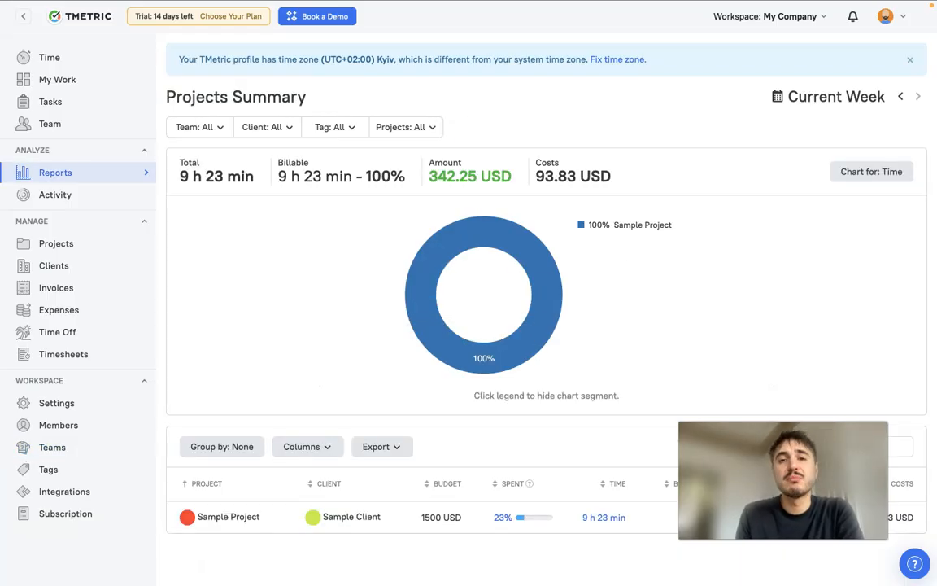
mouse_move(57, 243)
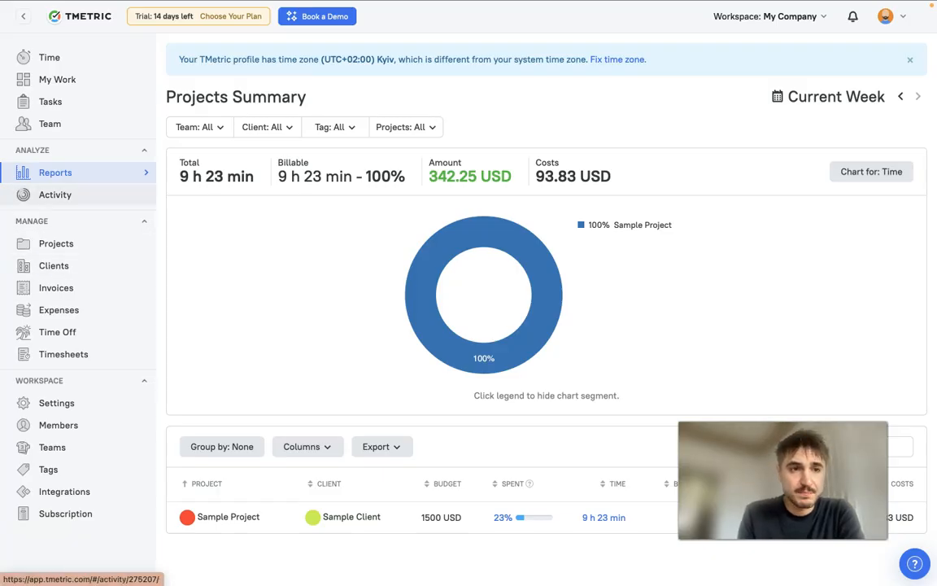
left_click(56, 194)
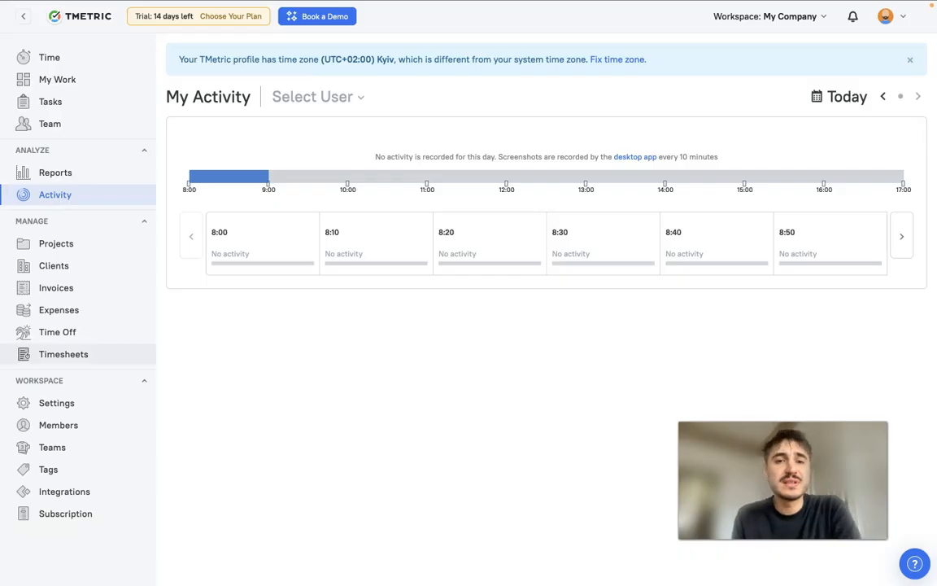
mouse_move(55, 287)
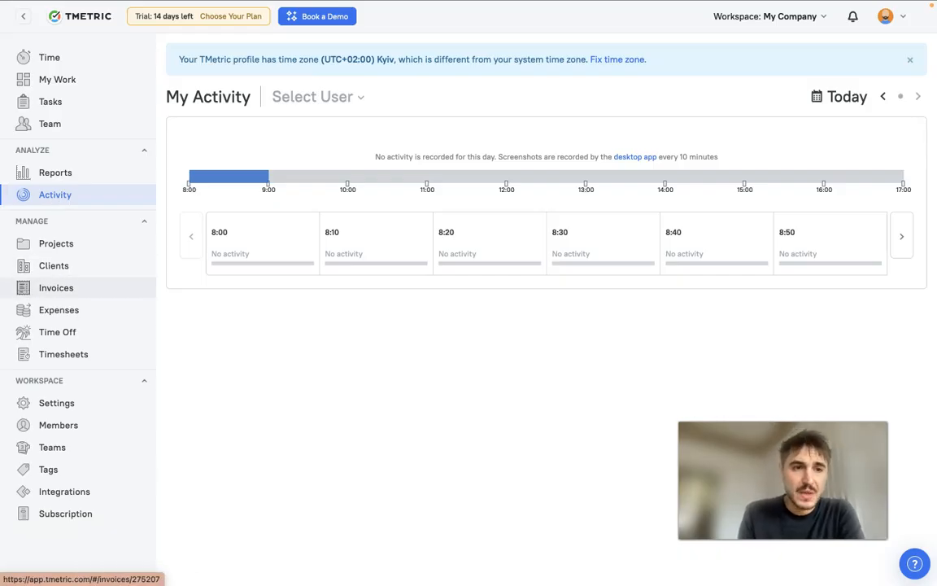
left_click(56, 287)
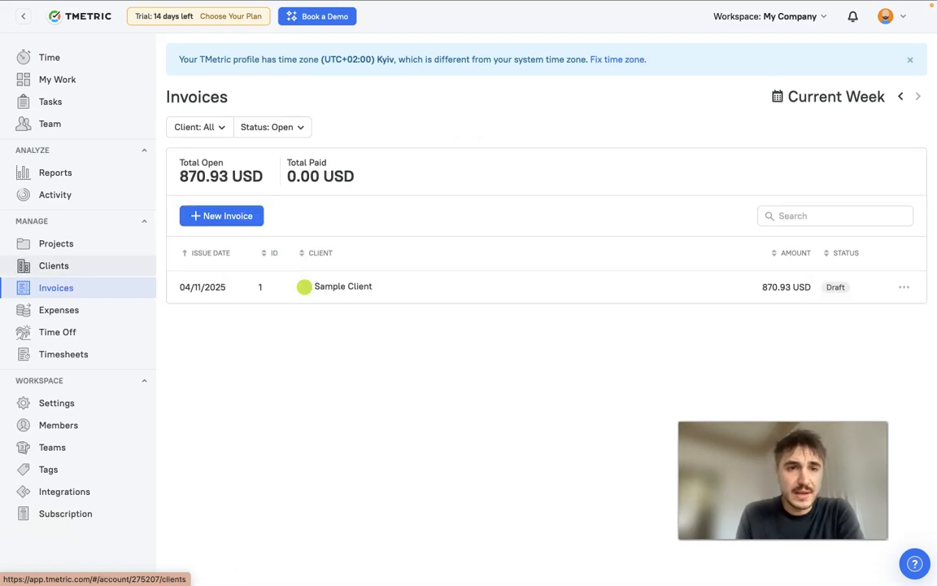
mouse_move(210, 253)
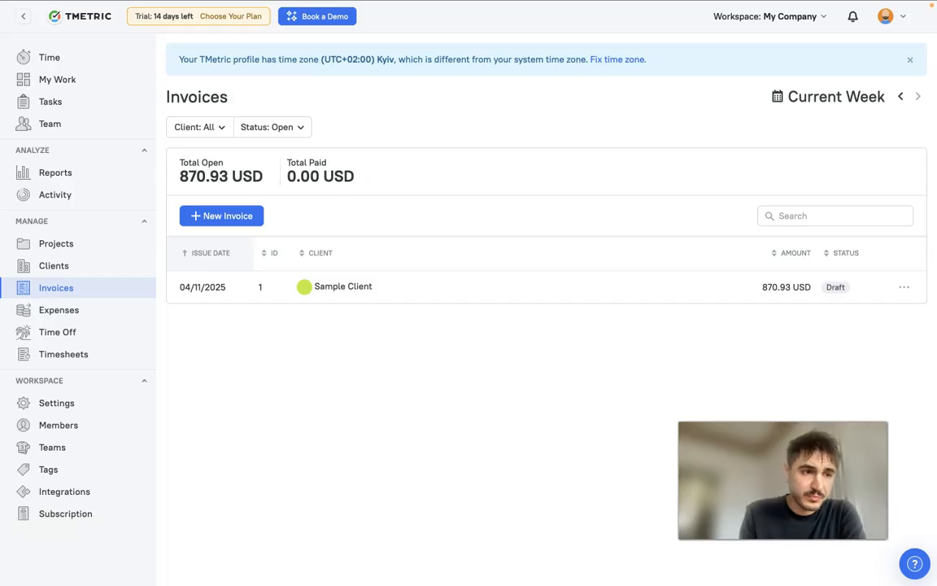
mouse_move(253, 257)
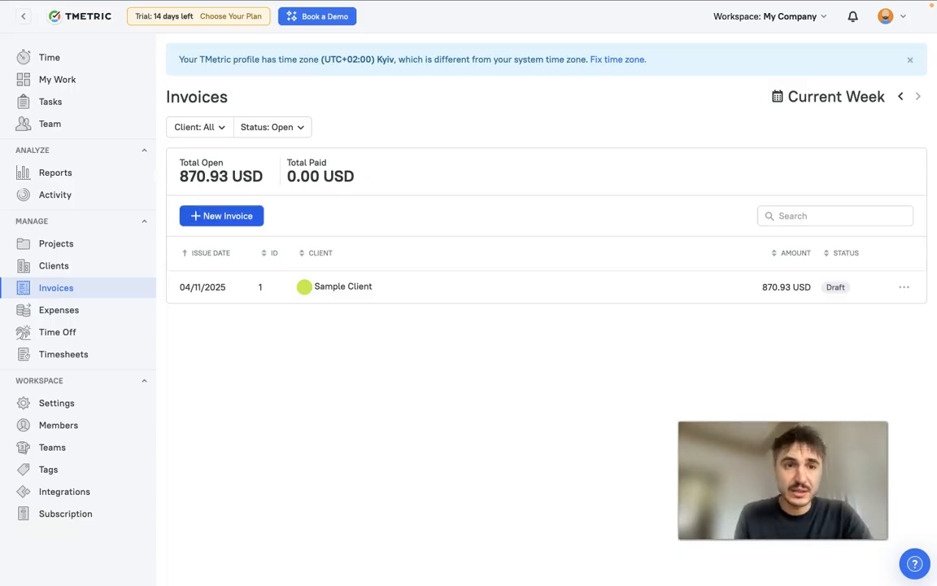
Step: Start a new invoice for Sample Client and check its time range choices
left_click(222, 216)
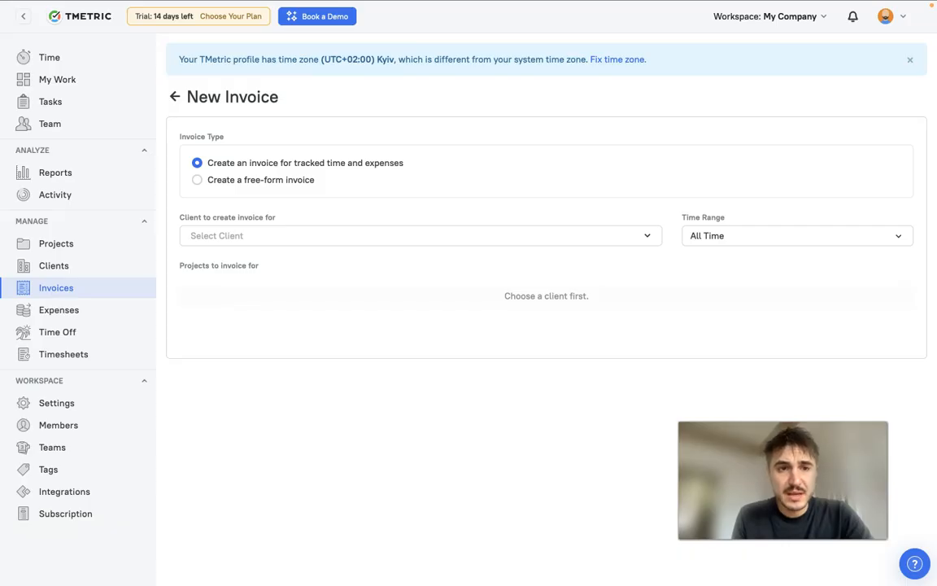
left_click(420, 235)
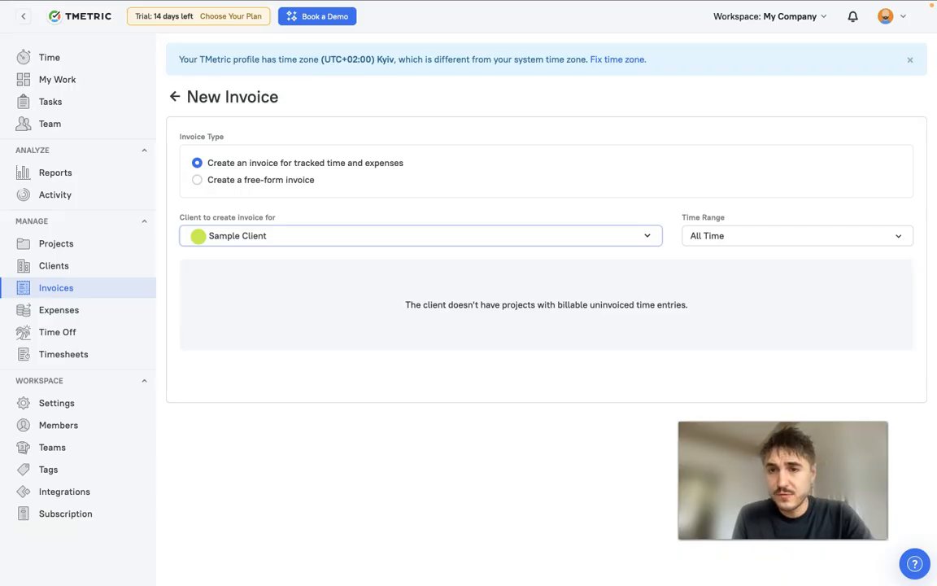
left_click(793, 235)
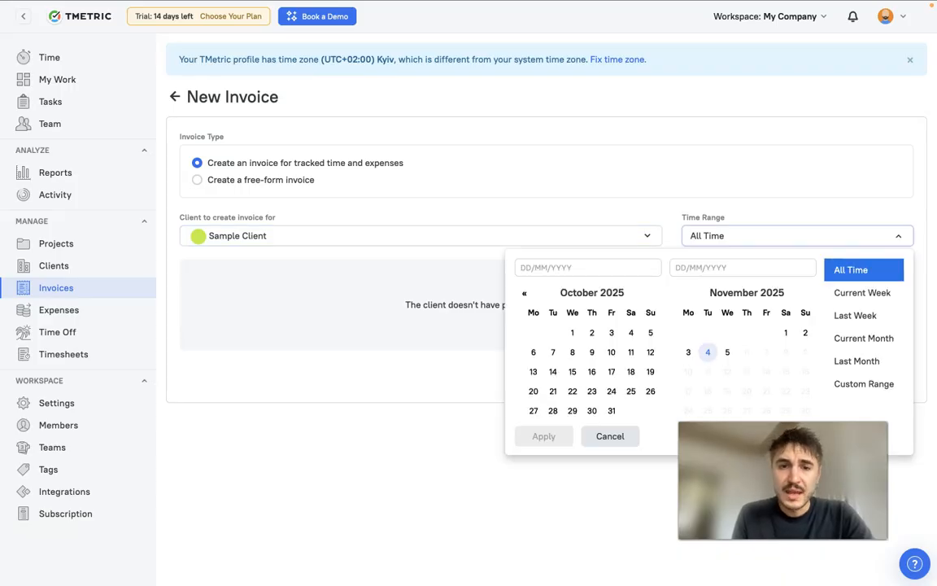
left_click(609, 436)
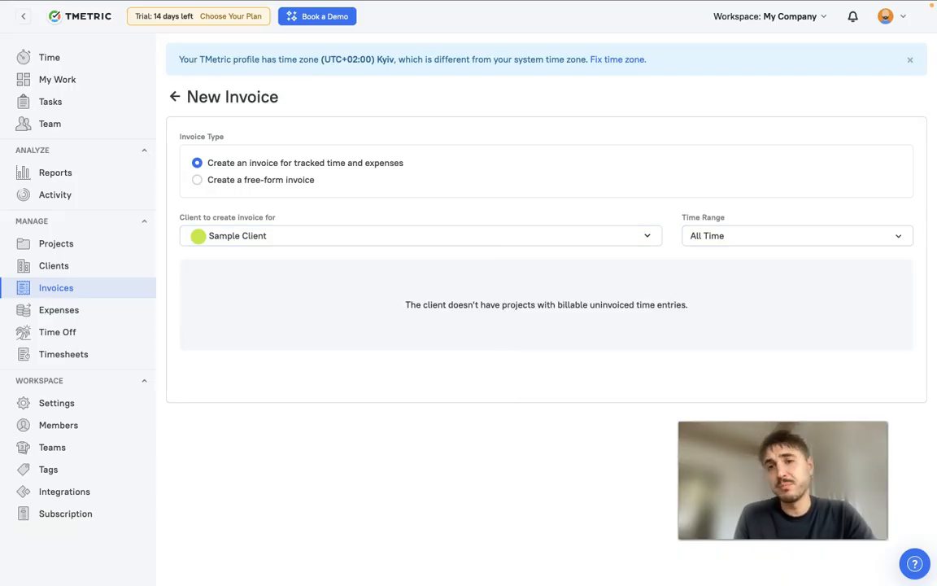
mouse_move(530, 347)
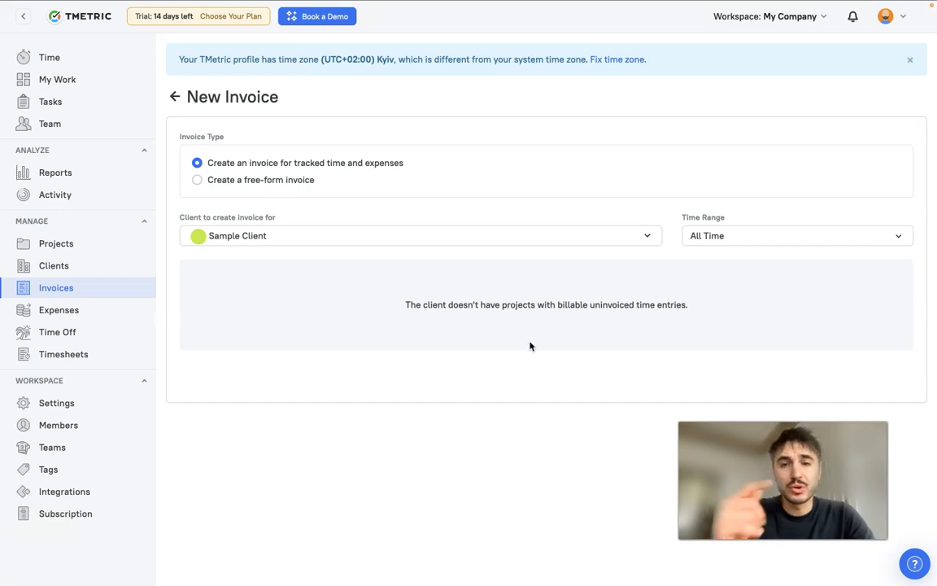
mouse_move(58, 310)
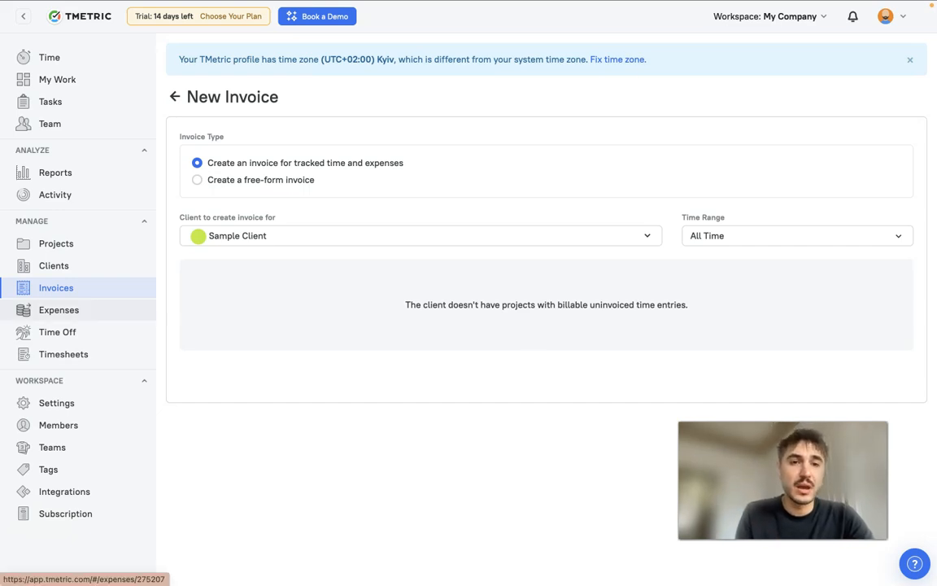
Step: Add a billable 300 USD 'Cleaning' expense for Sample Project in category Other
left_click(58, 310)
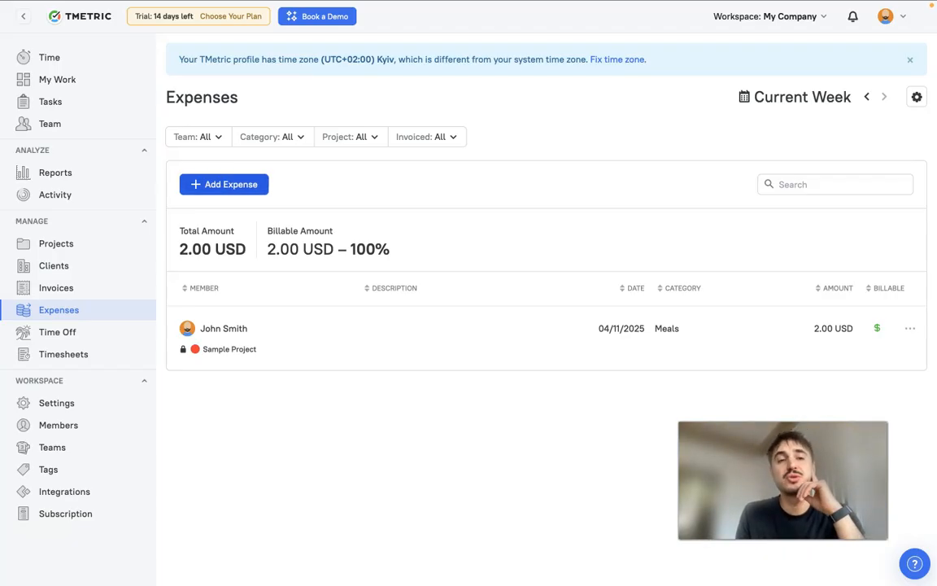
left_click(224, 184)
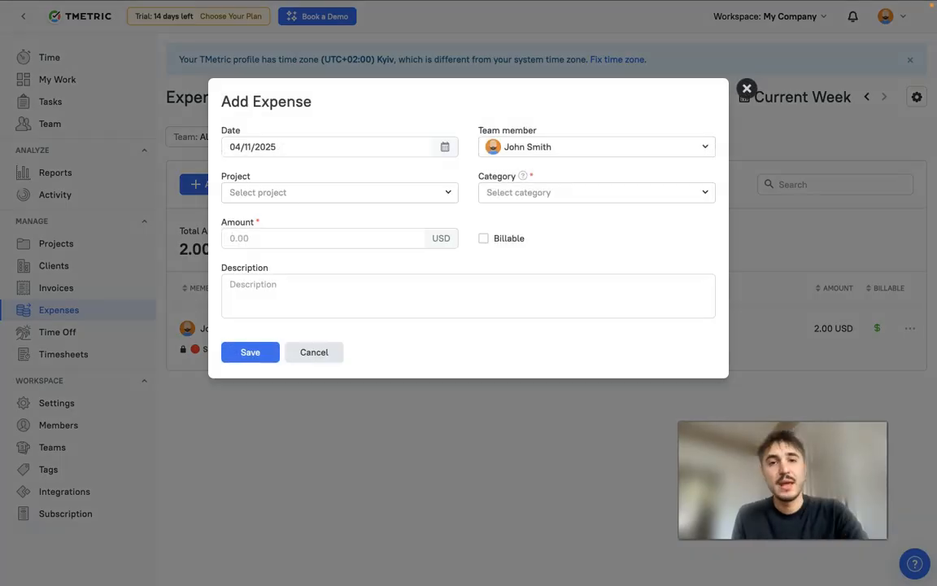
left_click(339, 192)
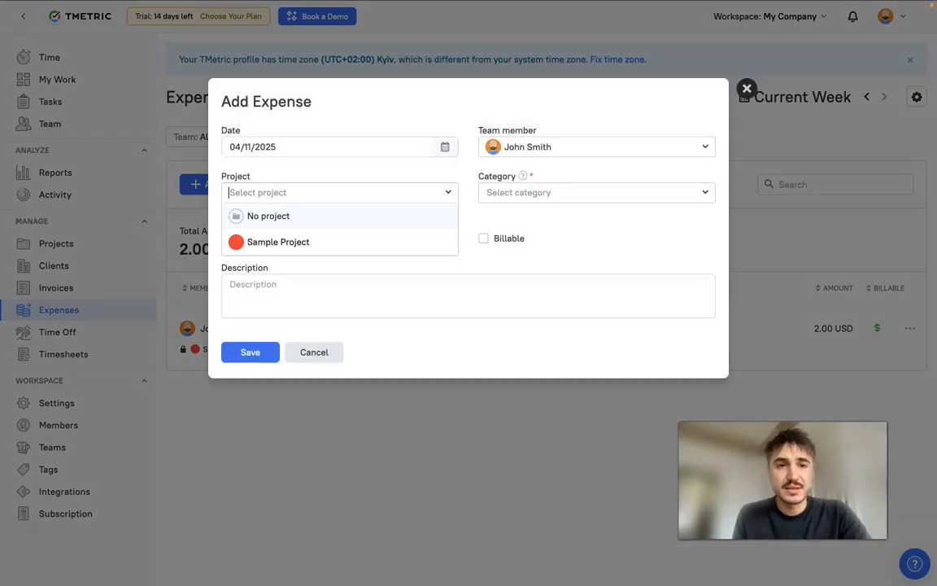
left_click(278, 242)
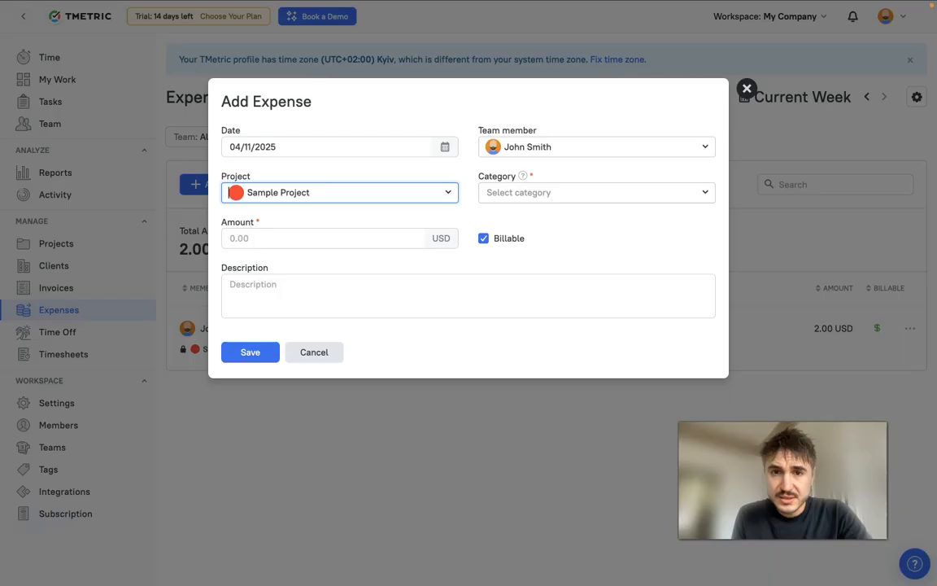
left_click(594, 192)
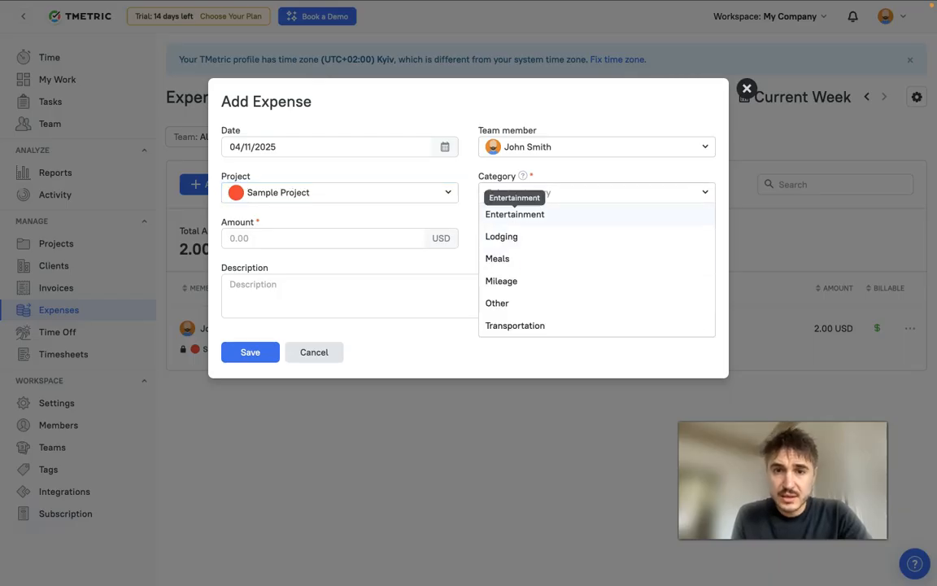
left_click(497, 303)
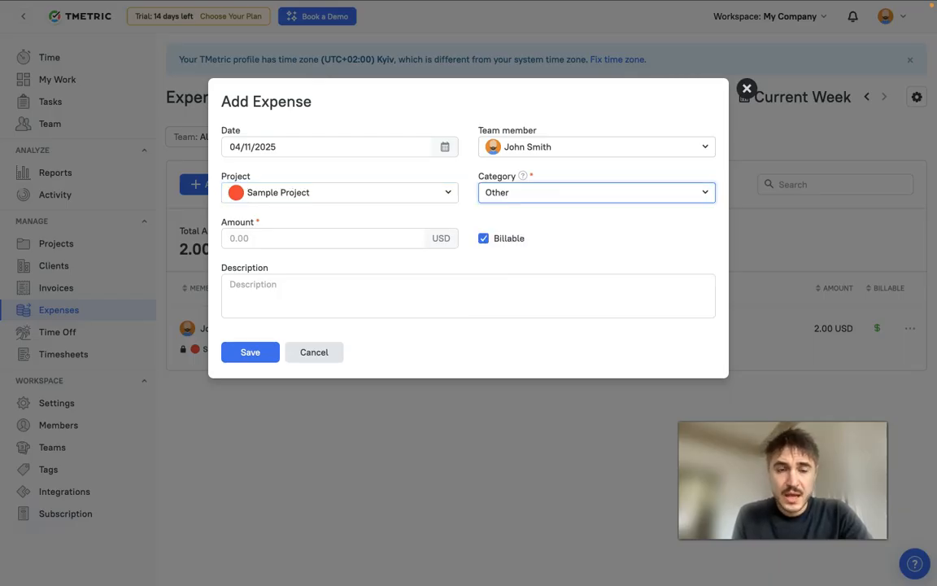
type("300")
left_click(467, 295)
type("C")
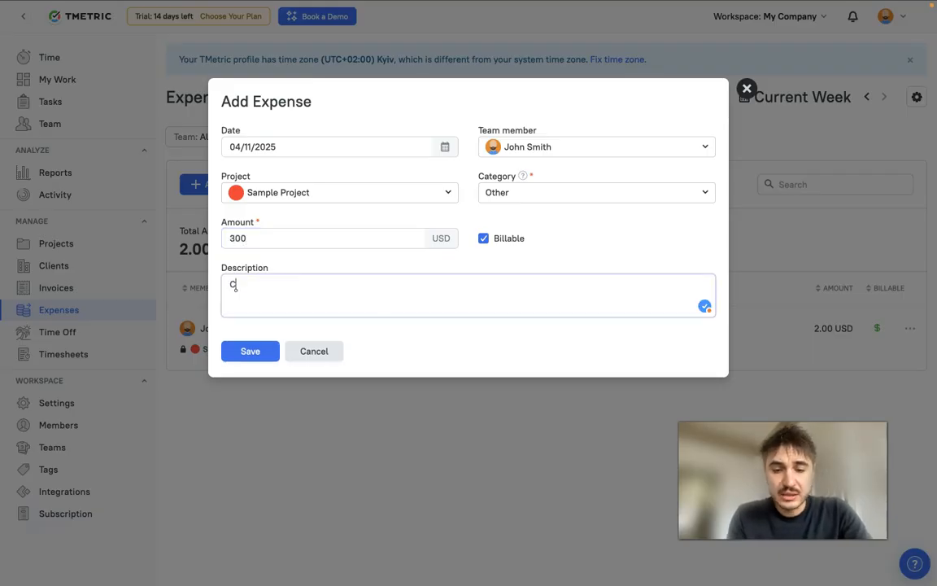
type("leaning")
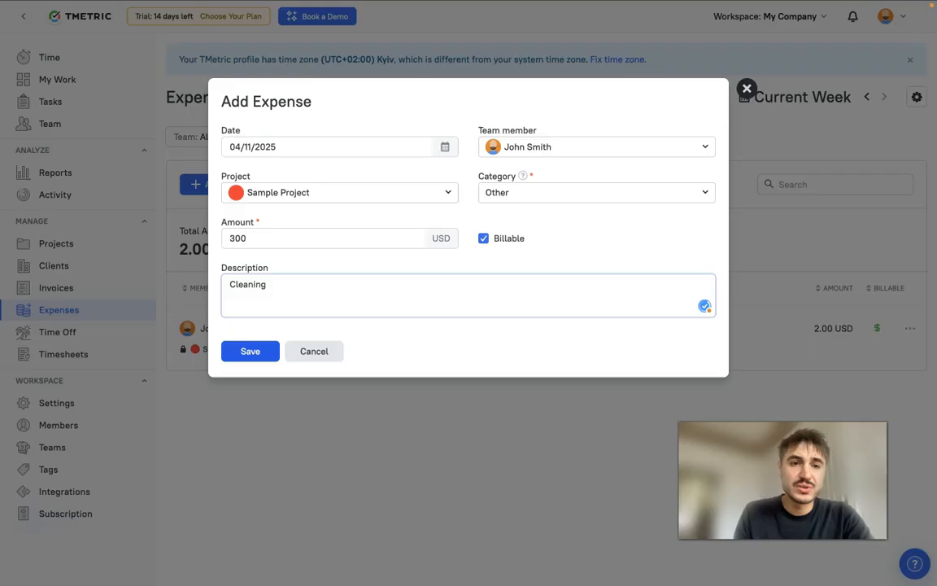
left_click(249, 351)
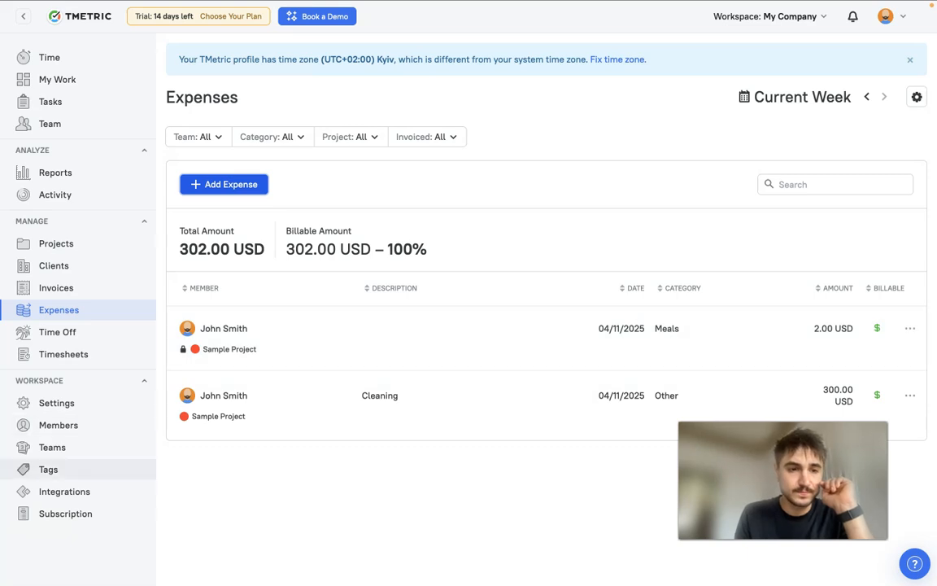
left_click(57, 332)
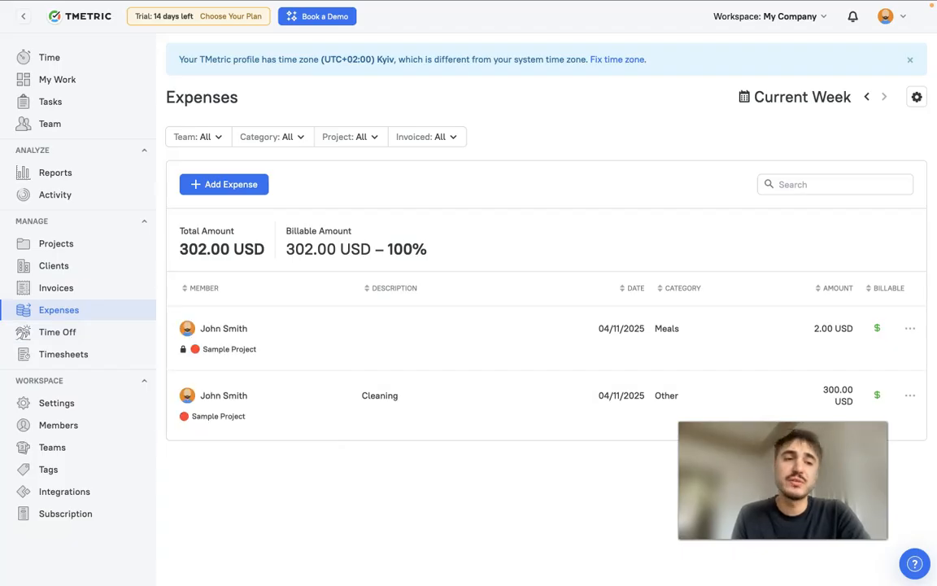
mouse_move(62, 354)
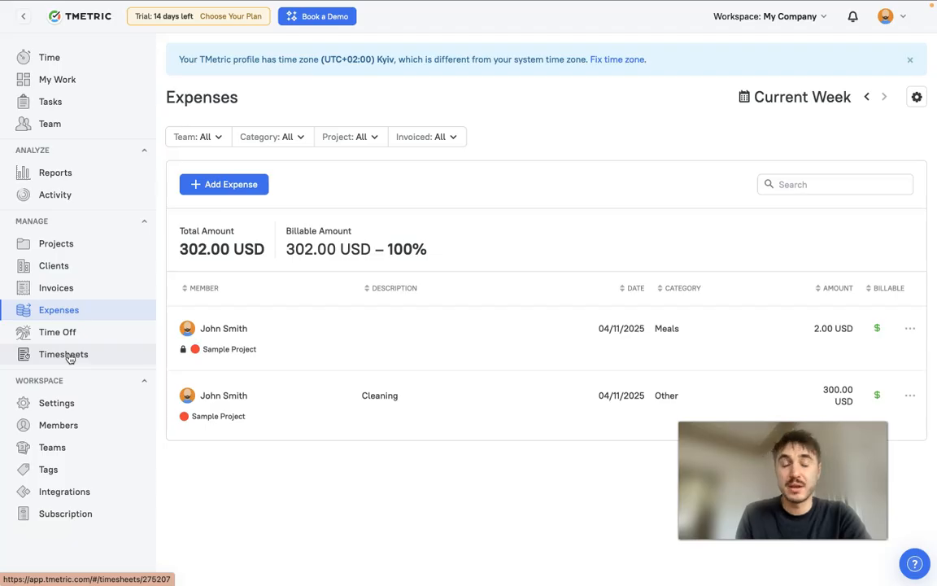
left_click(63, 354)
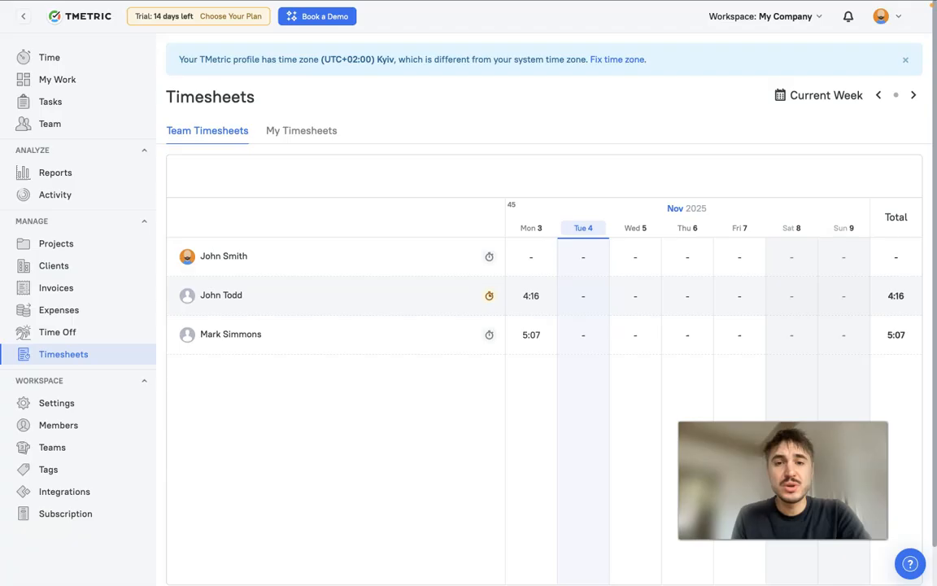
left_click(221, 295)
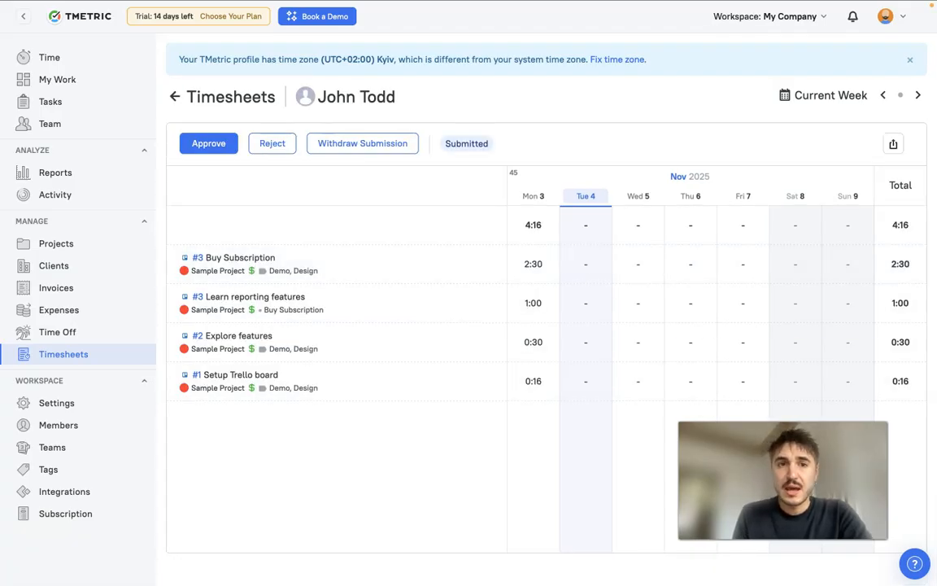
left_click(174, 96)
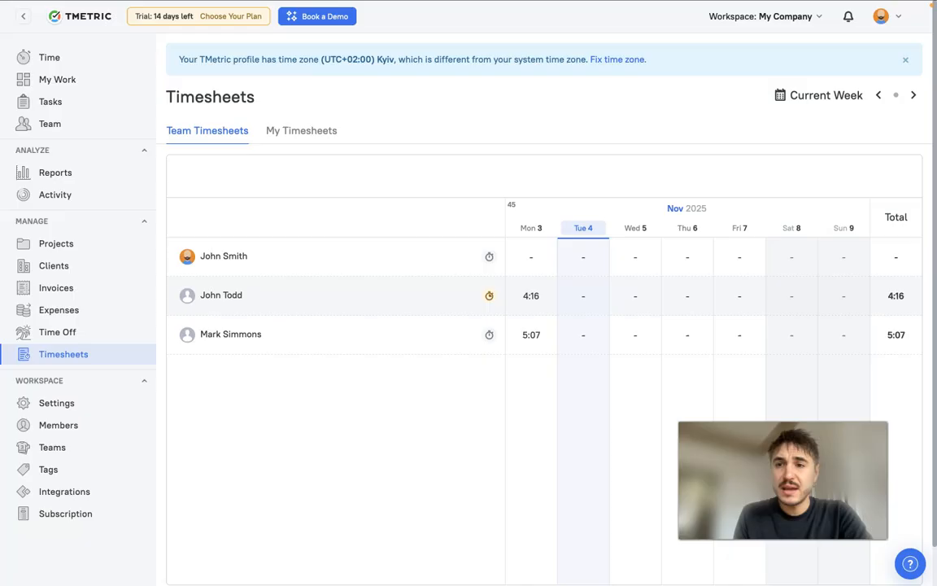
left_click(221, 294)
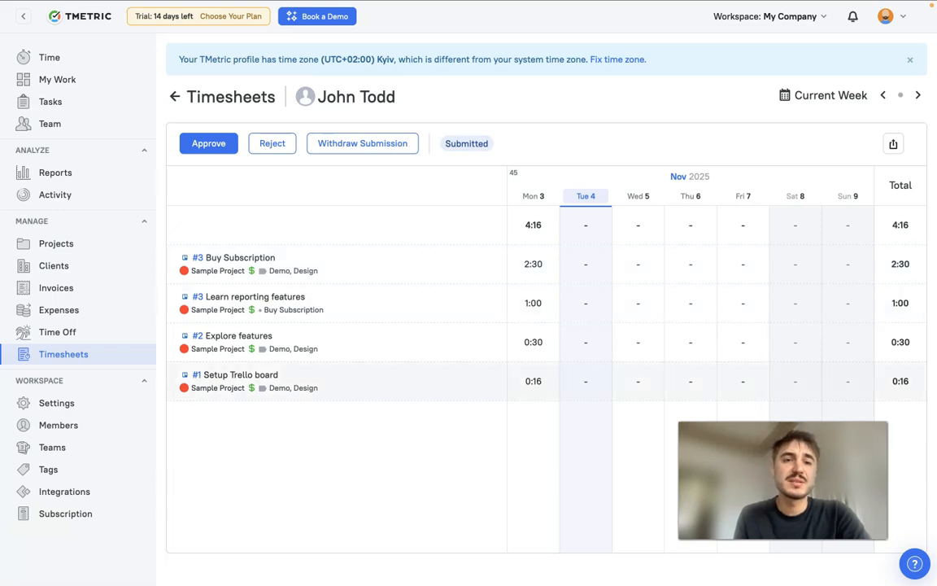
mouse_move(232, 335)
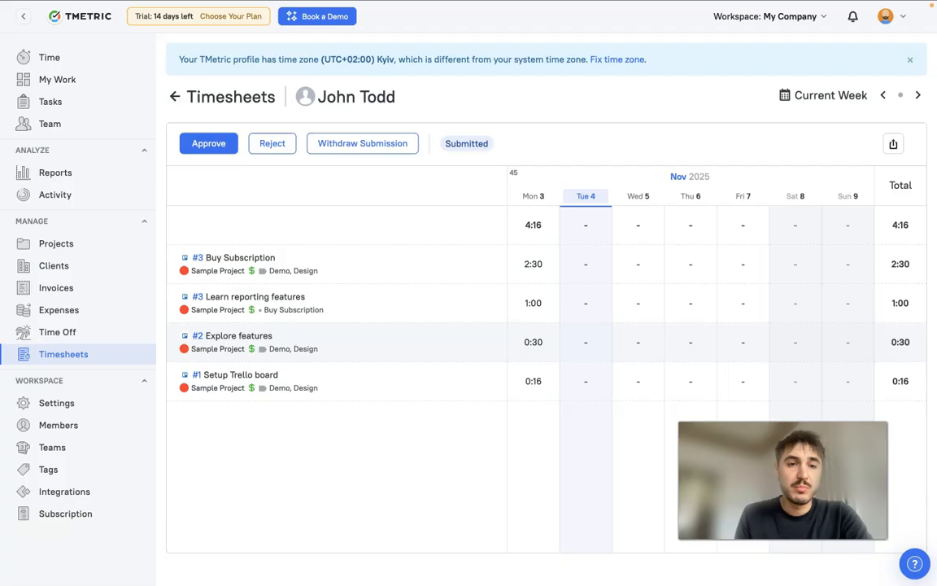
left_click(174, 96)
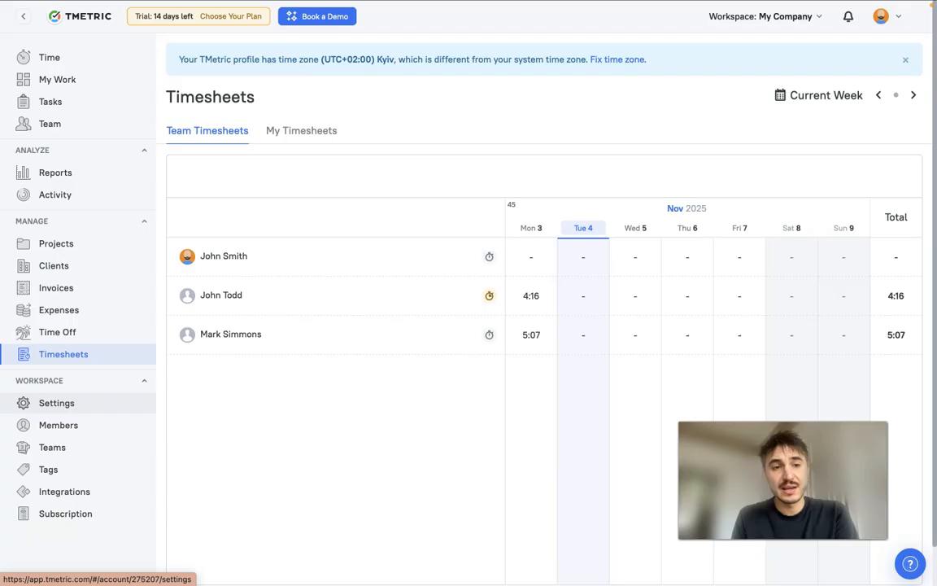
Step: View the Teams and Tags pages, then the empty Integrations page and its integration list
left_click(52, 446)
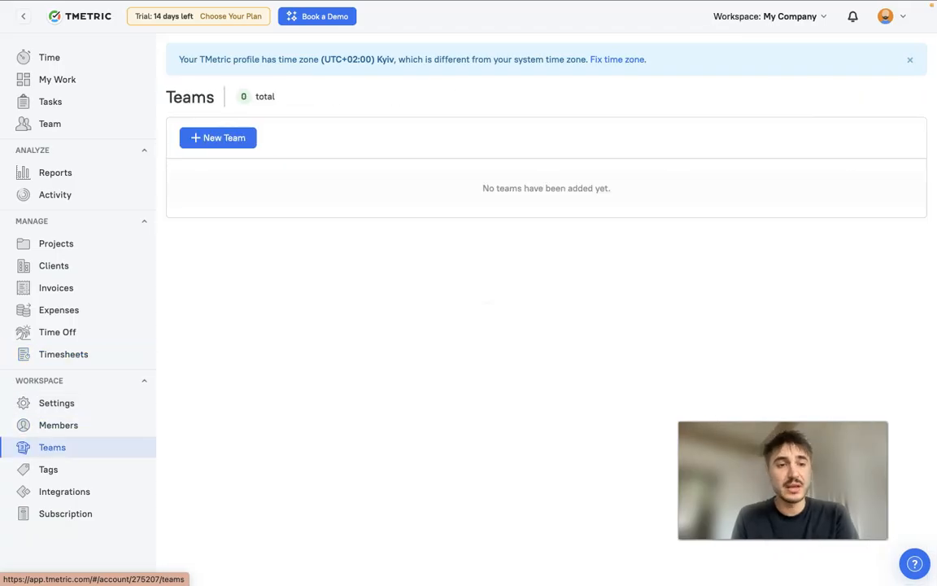
left_click(48, 469)
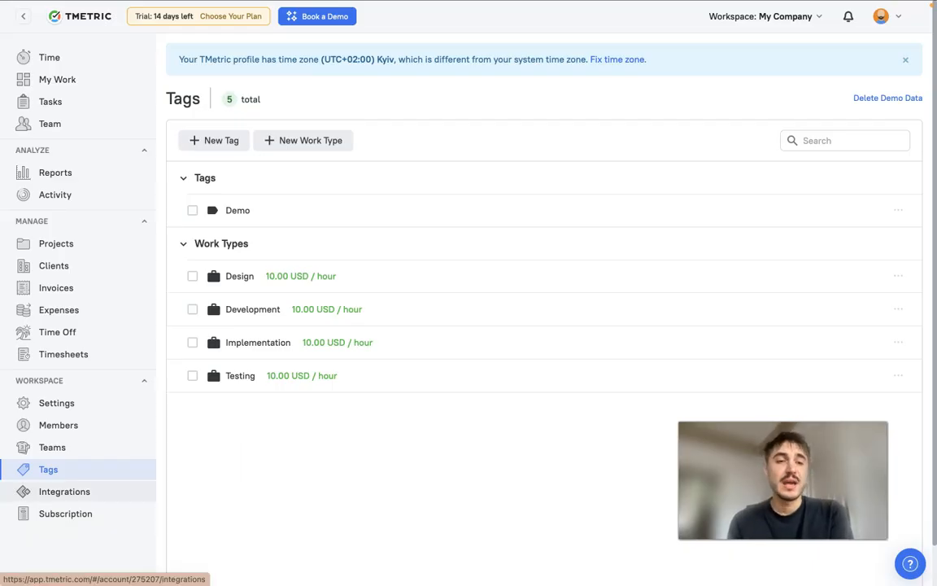
left_click(64, 491)
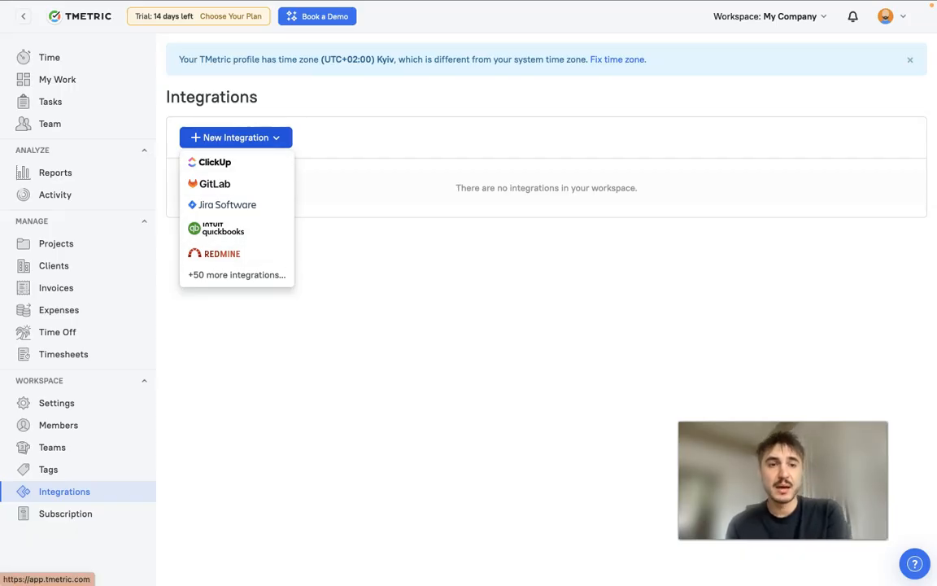
left_click(466, 454)
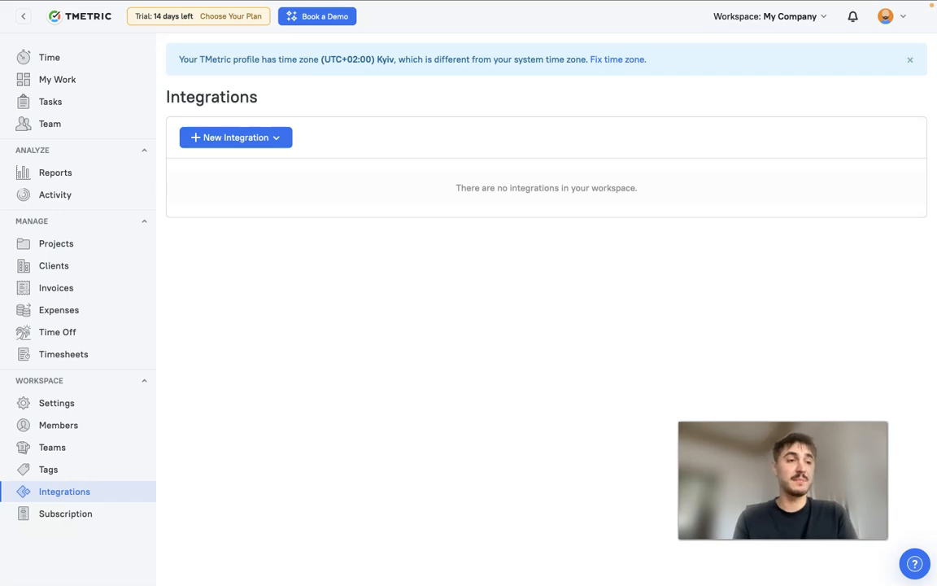
mouse_move(387, 393)
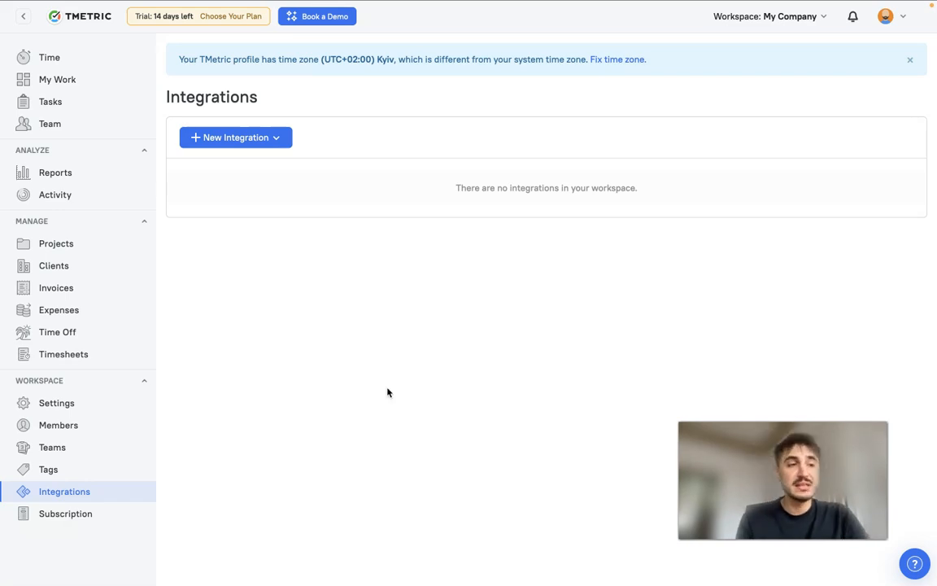
mouse_move(411, 354)
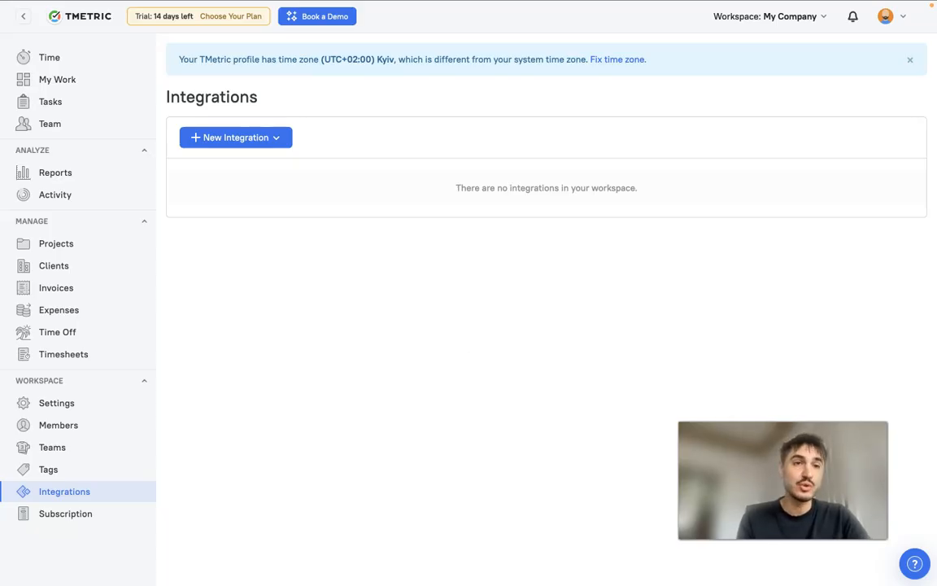
mouse_move(341, 372)
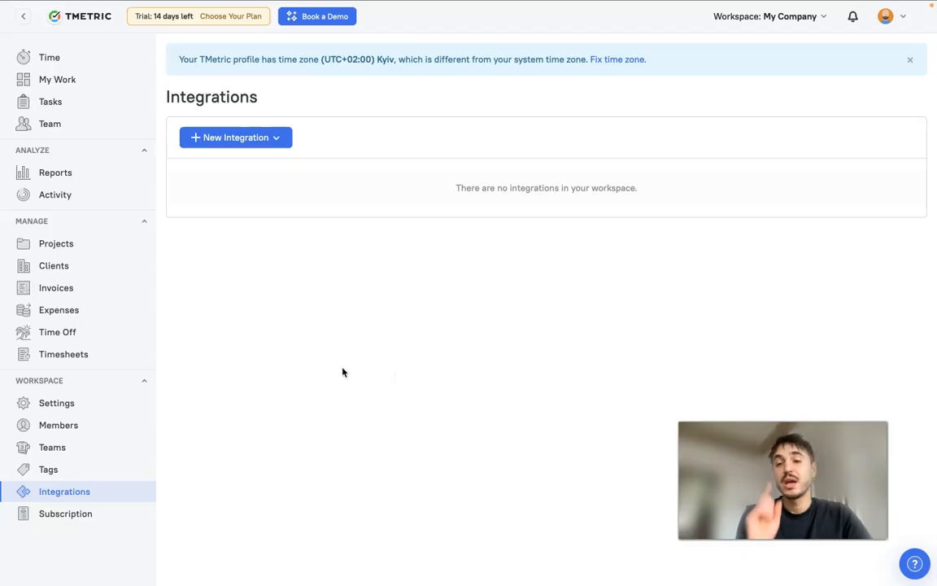